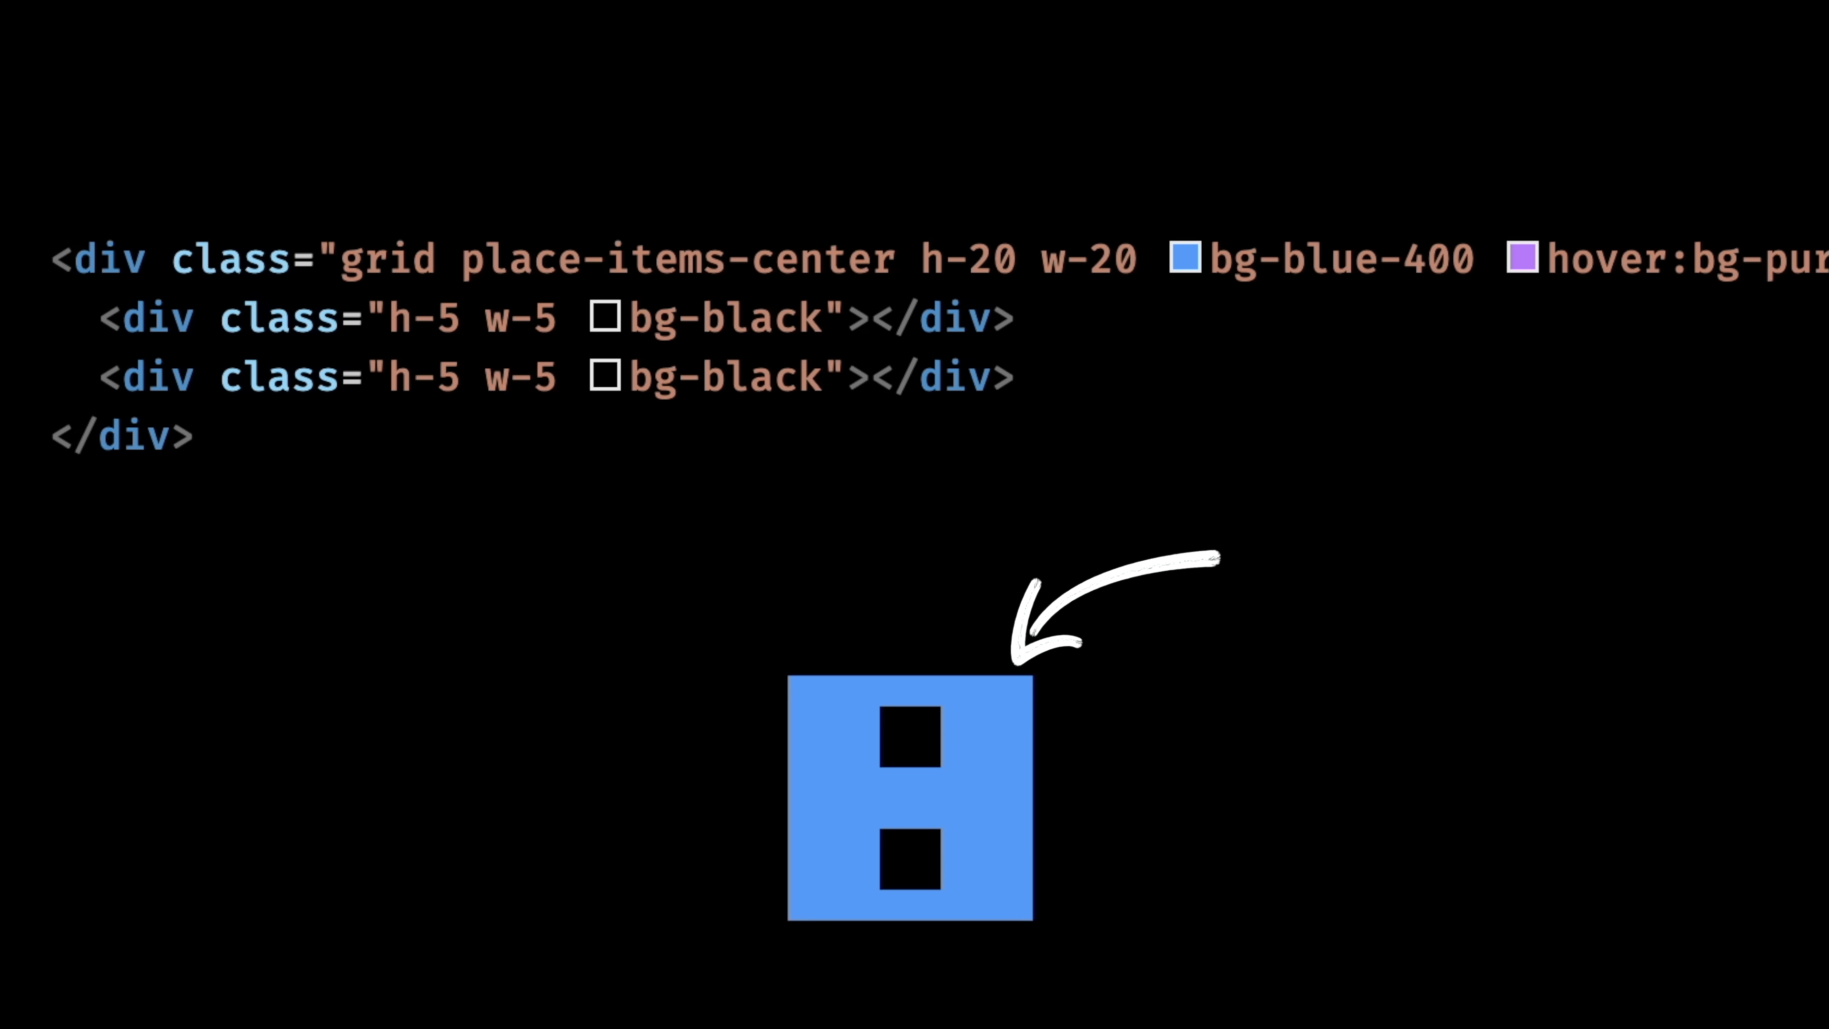
text(group)
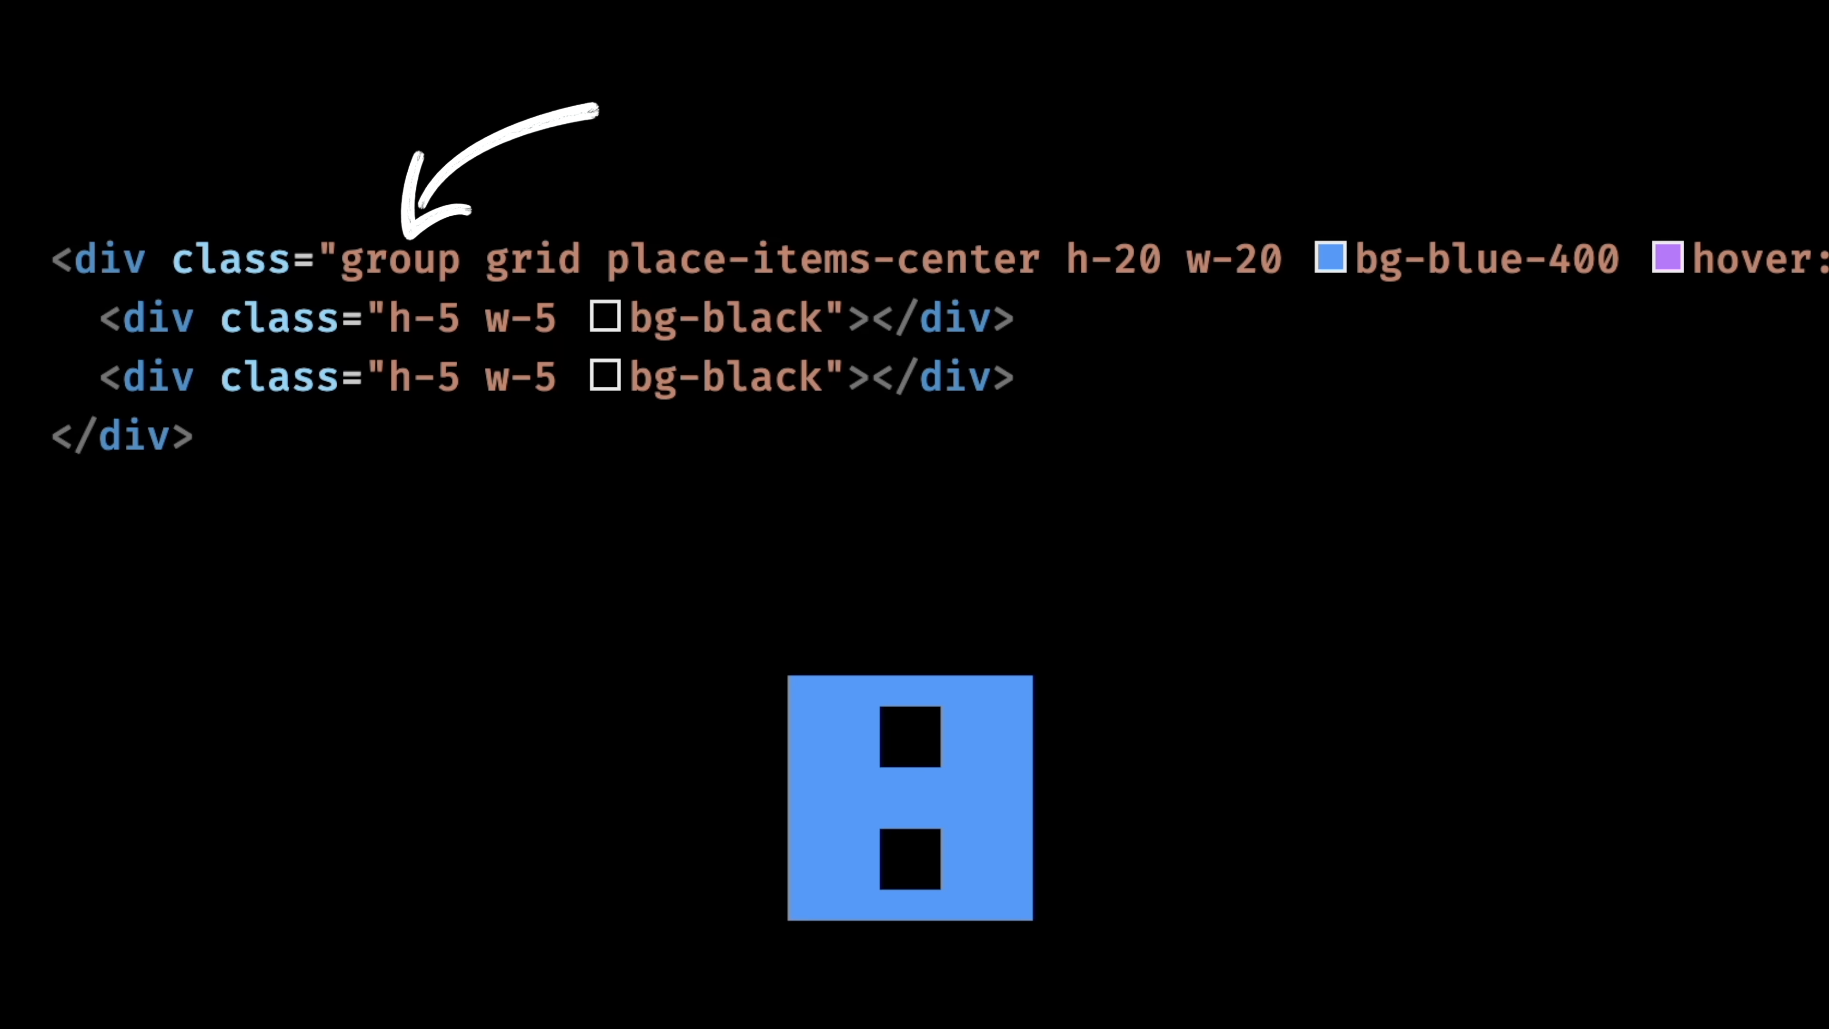
text(group-hover:bg-red-600)
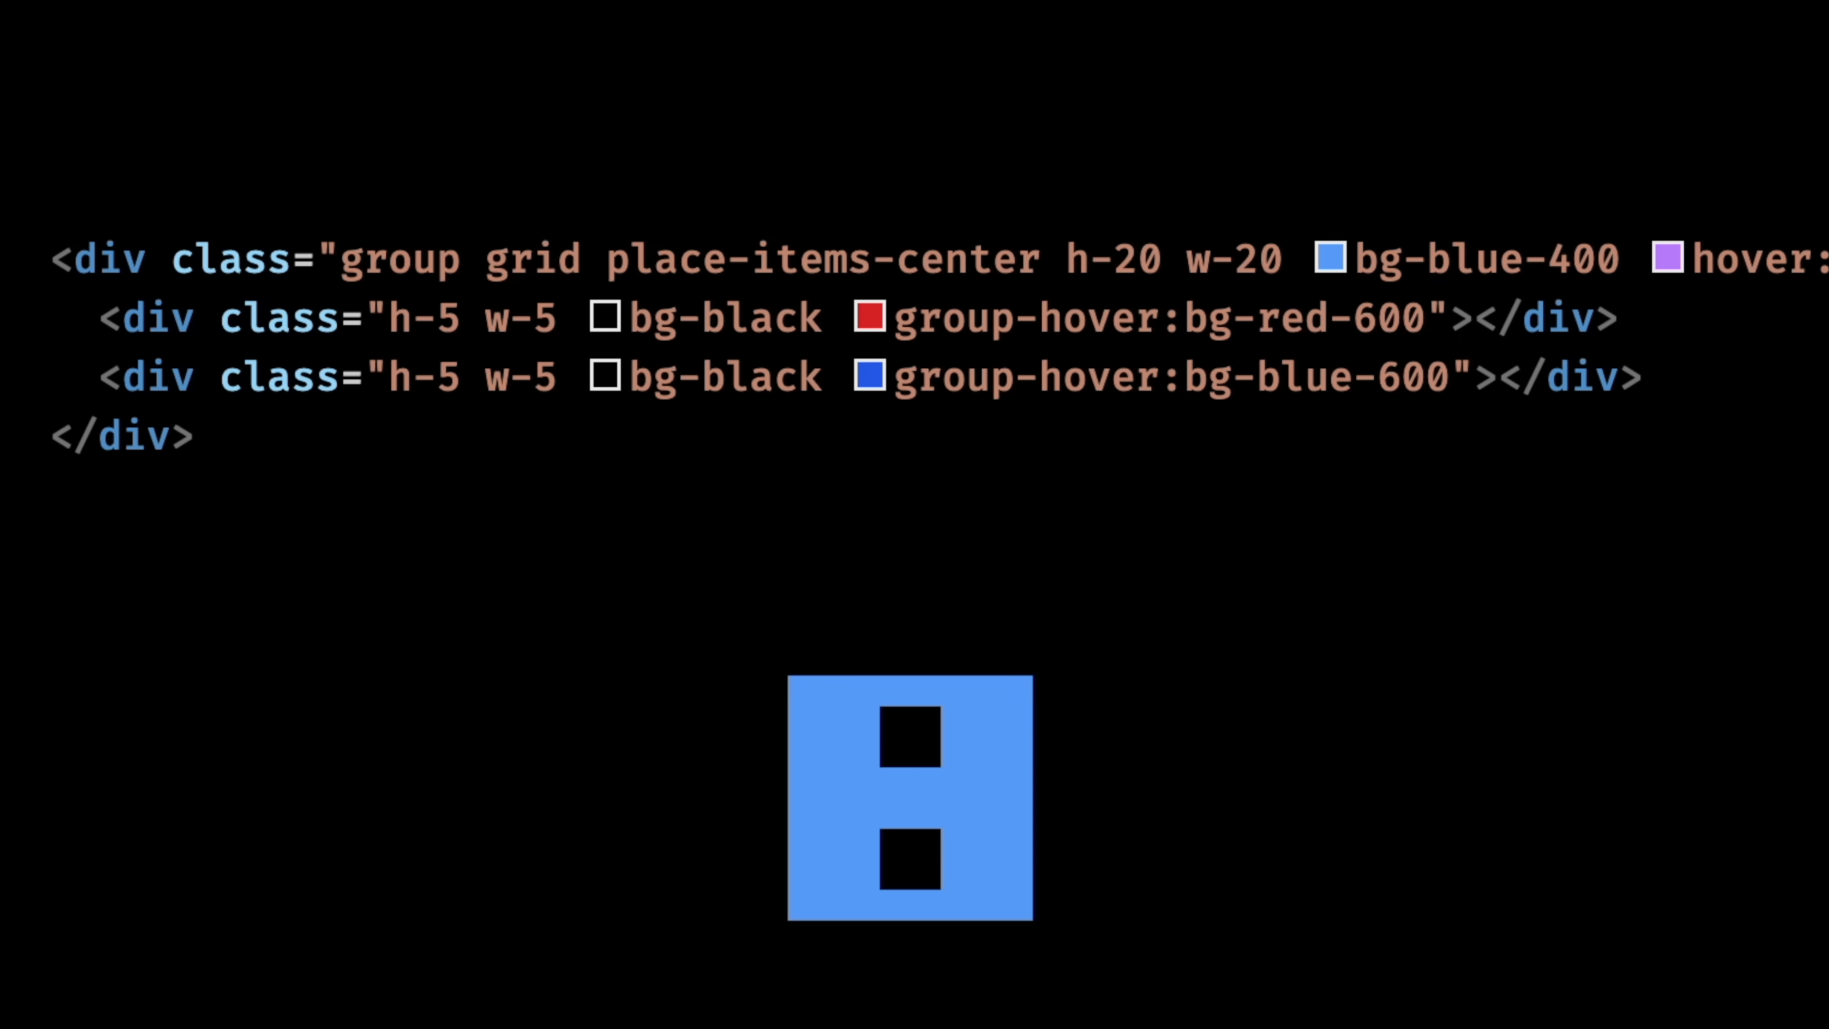
mouse_move(1412, 756)
text(<div class=""></div>)
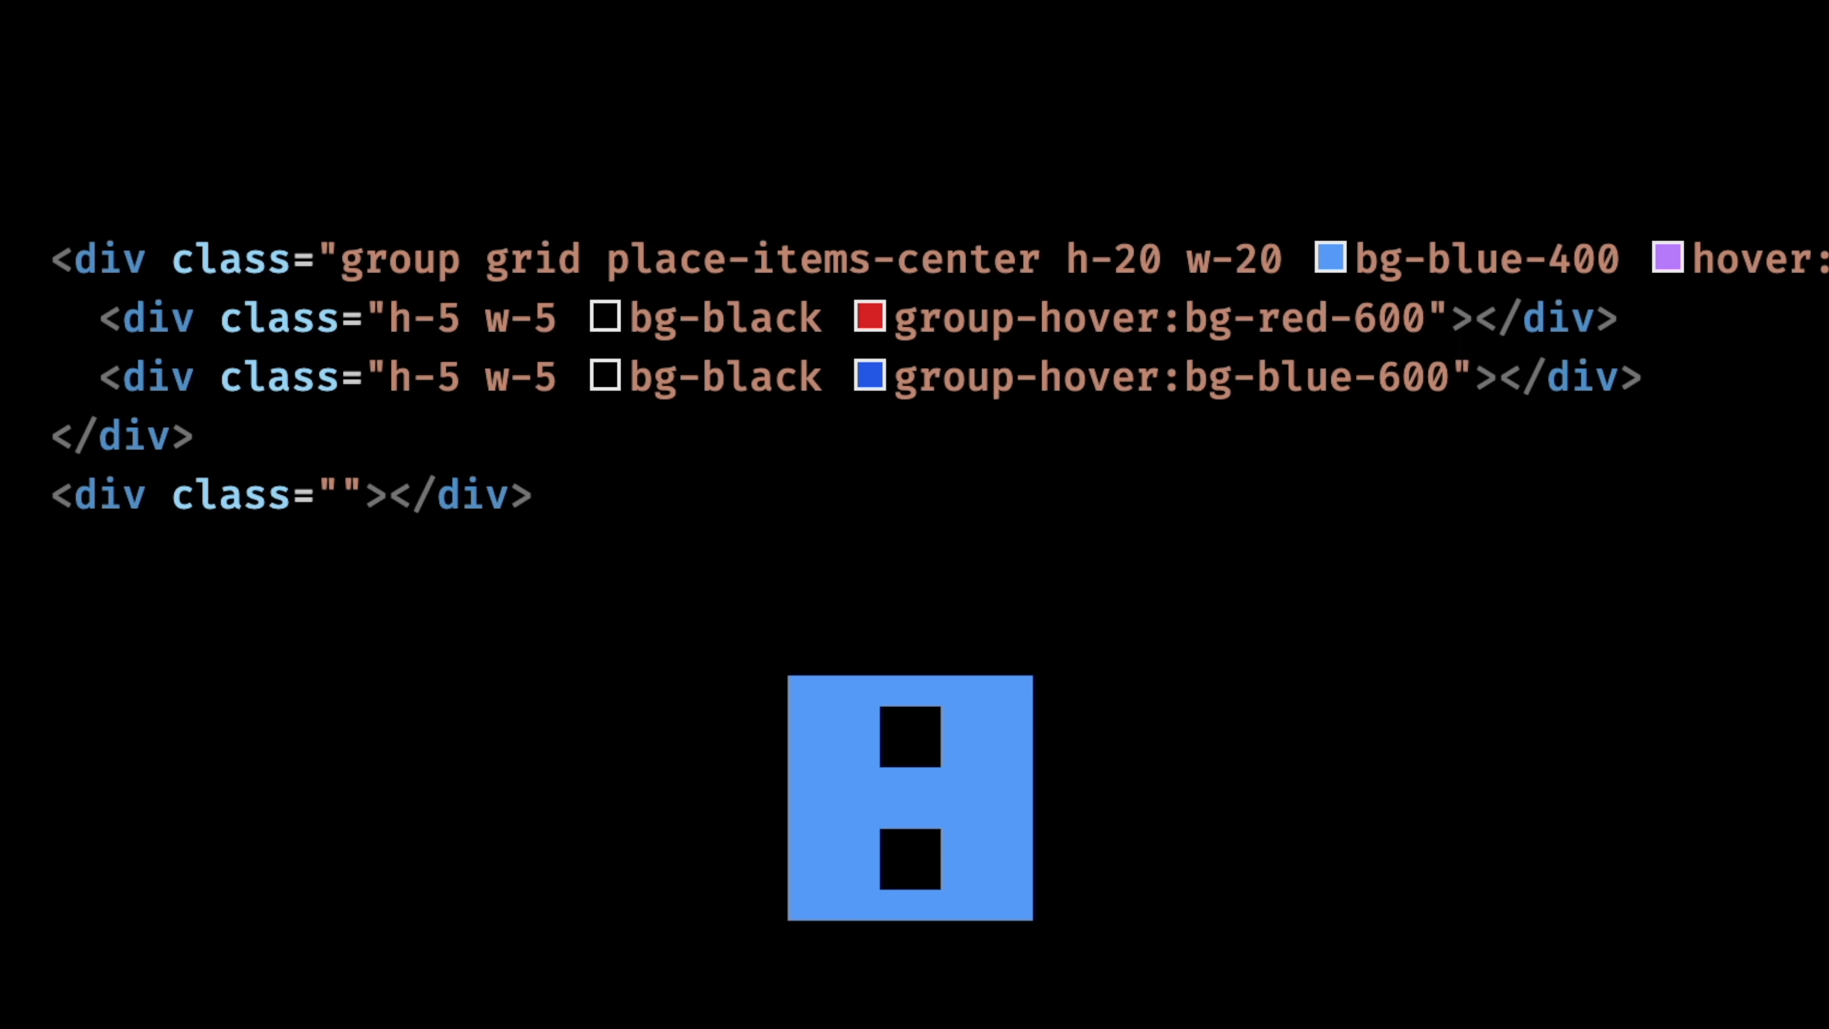
text(h-20 w-20 bg-green-400 peer-hover/:bg-orange-500)
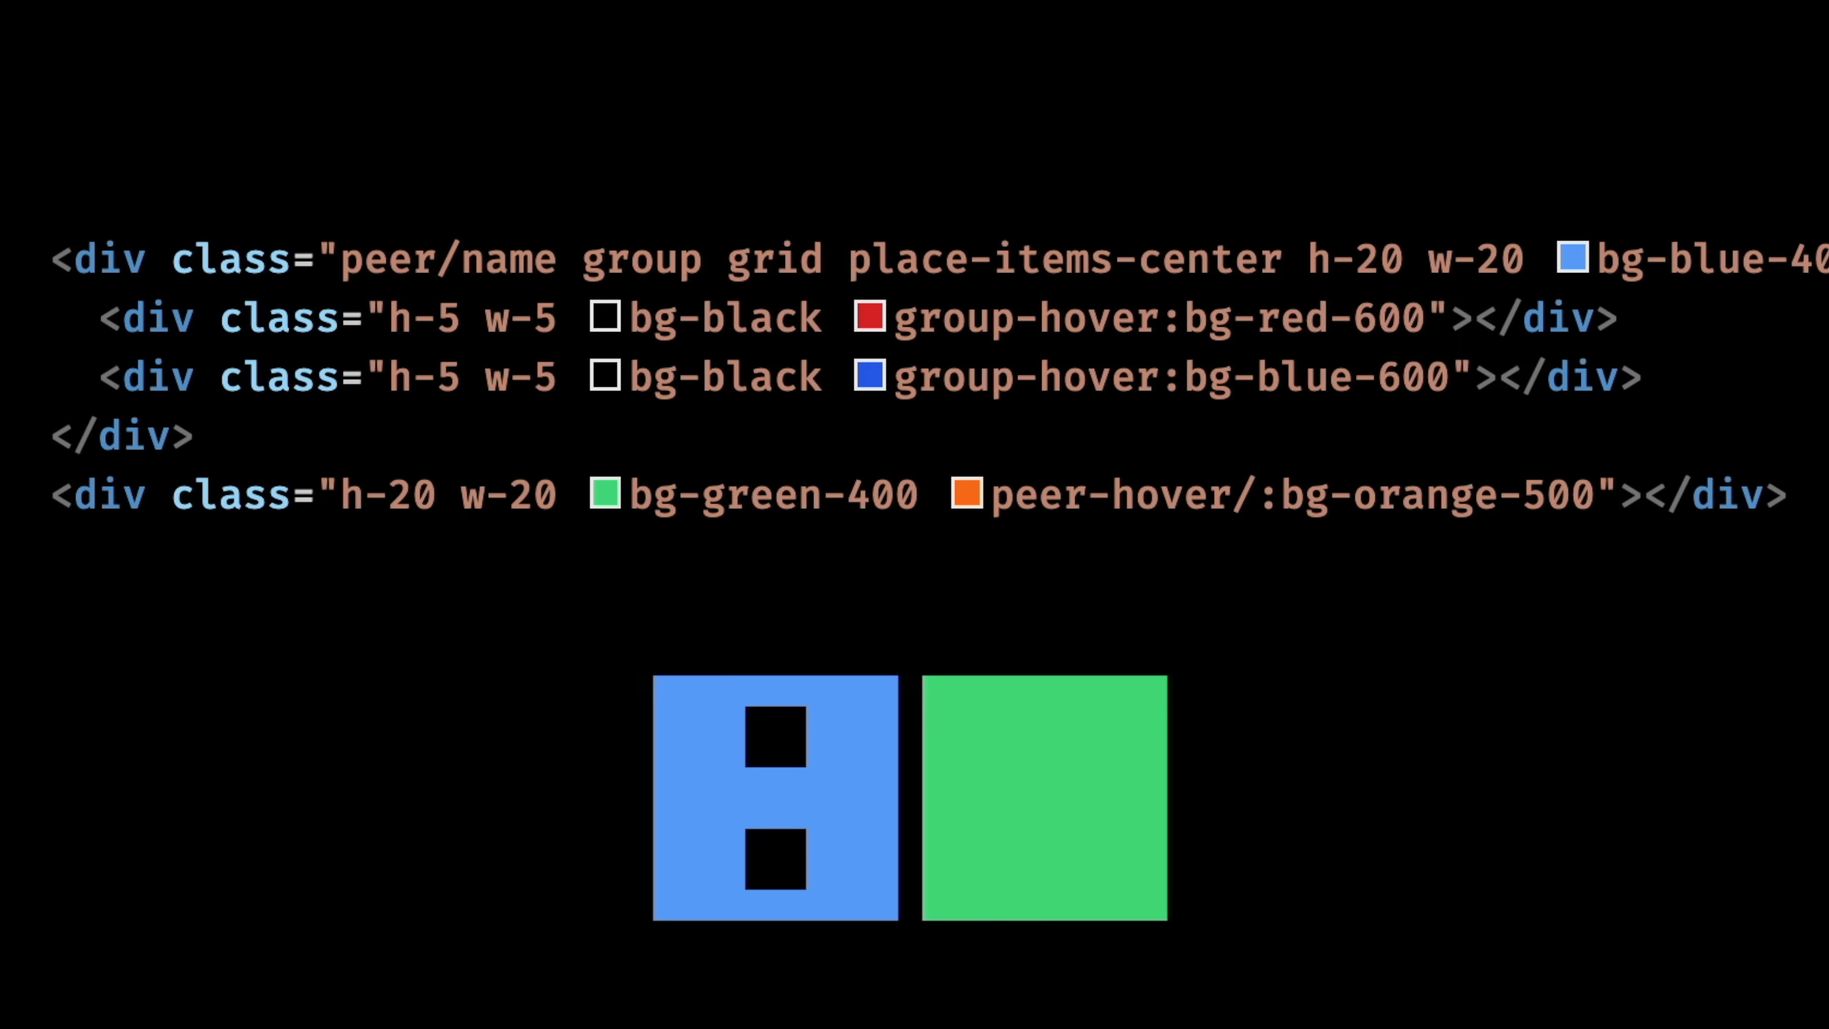
text(name)
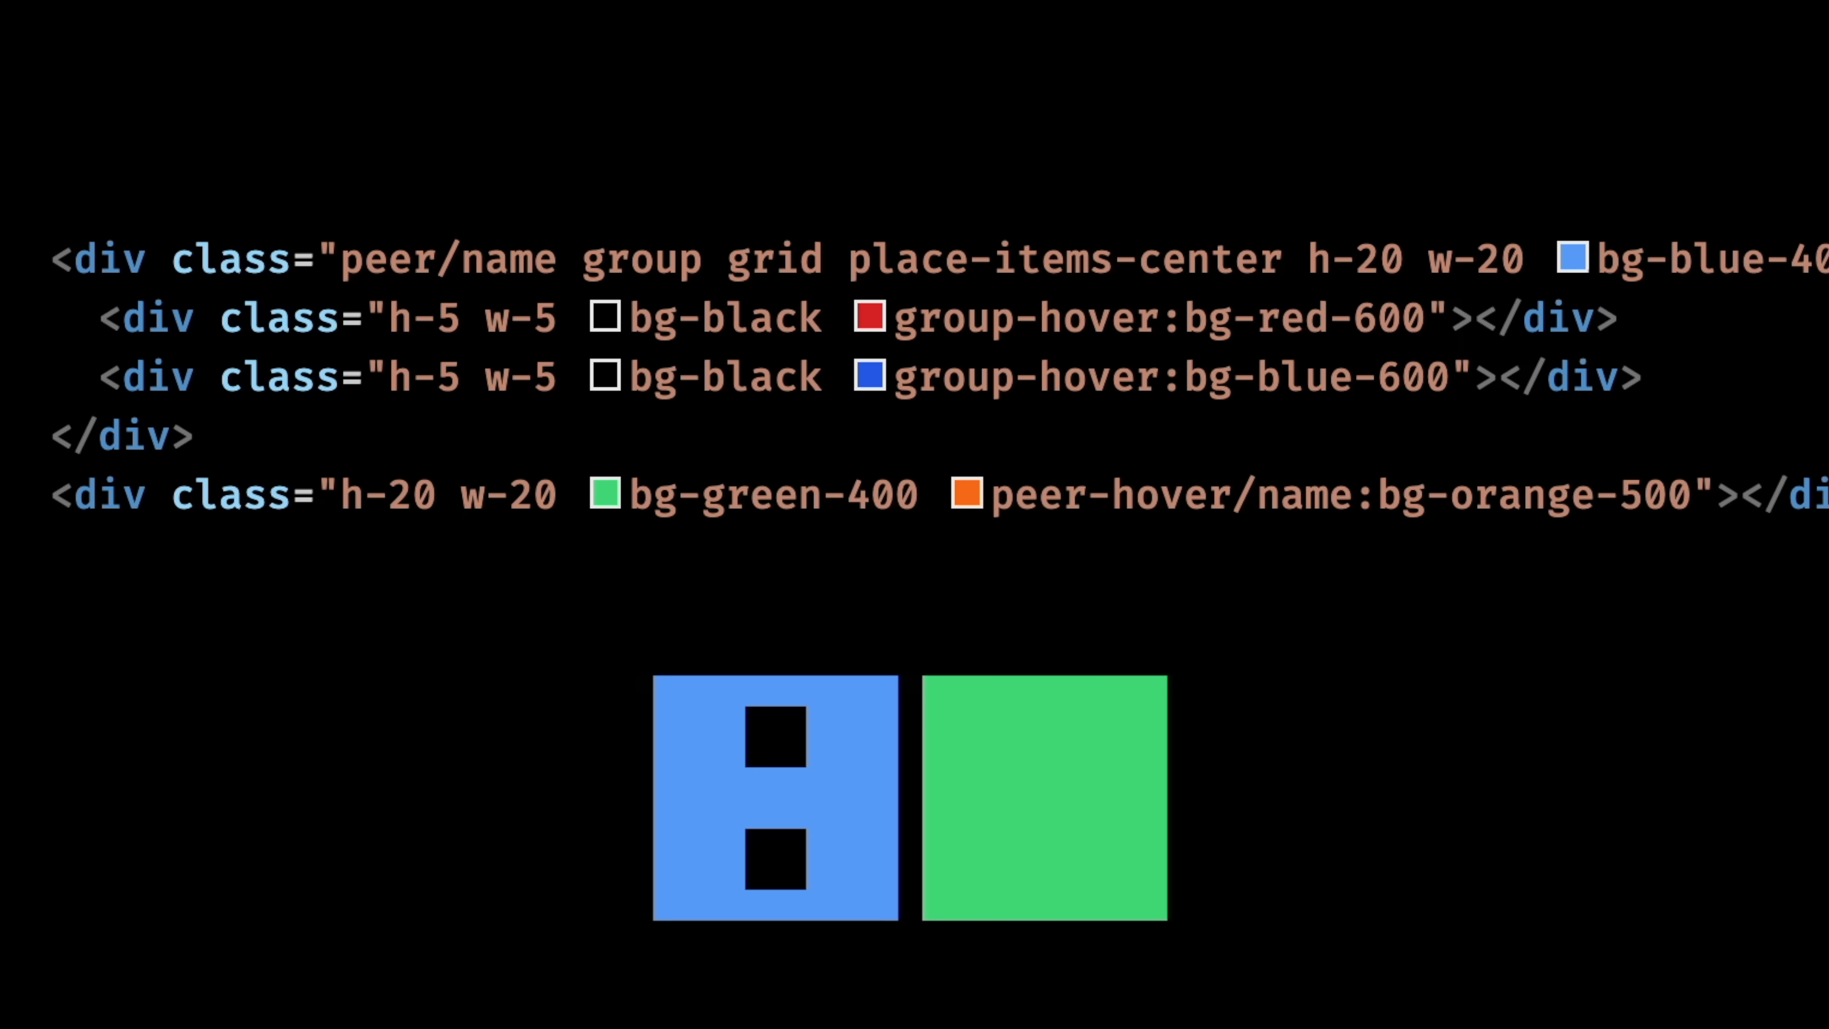